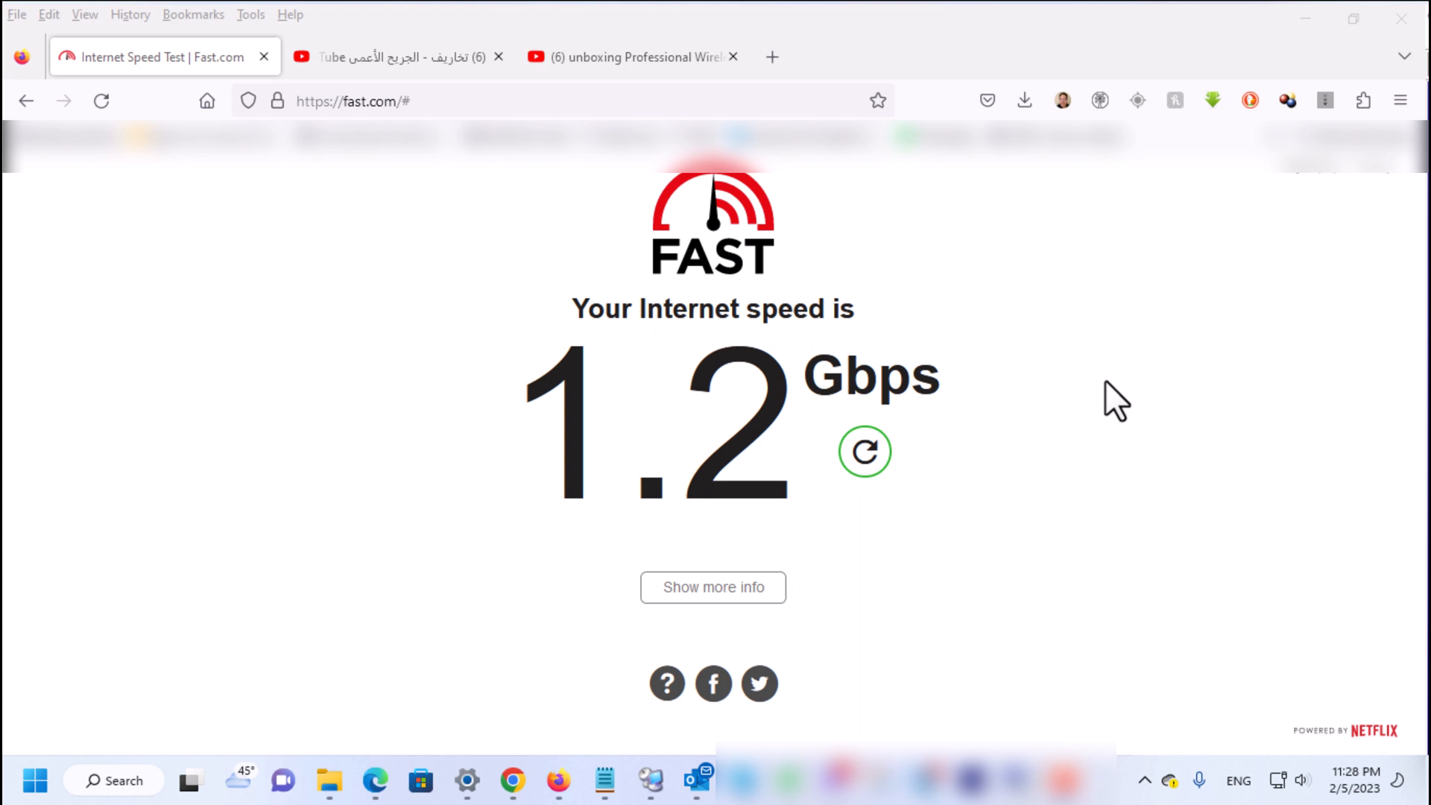
mouse_move(1086, 444)
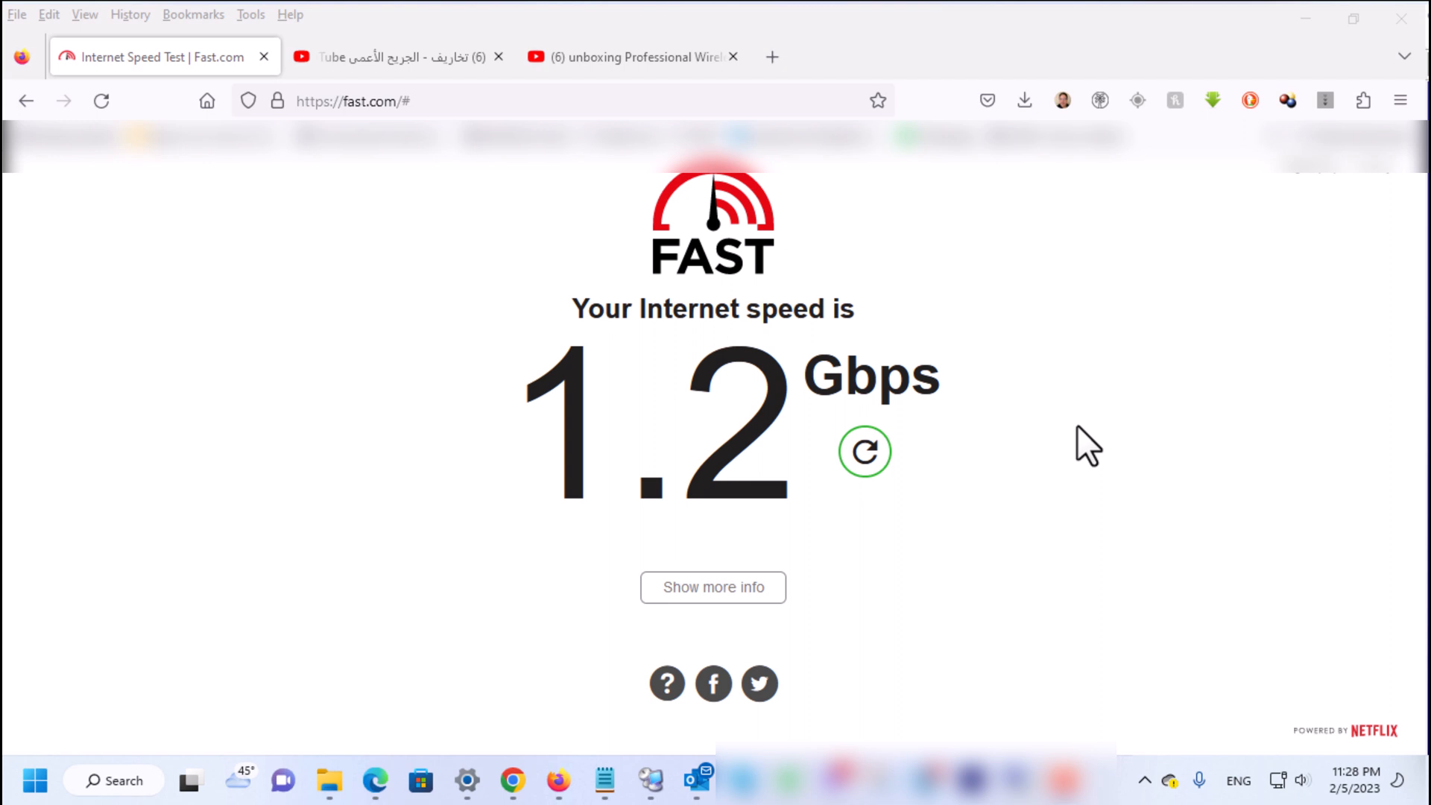
mouse_move(946, 484)
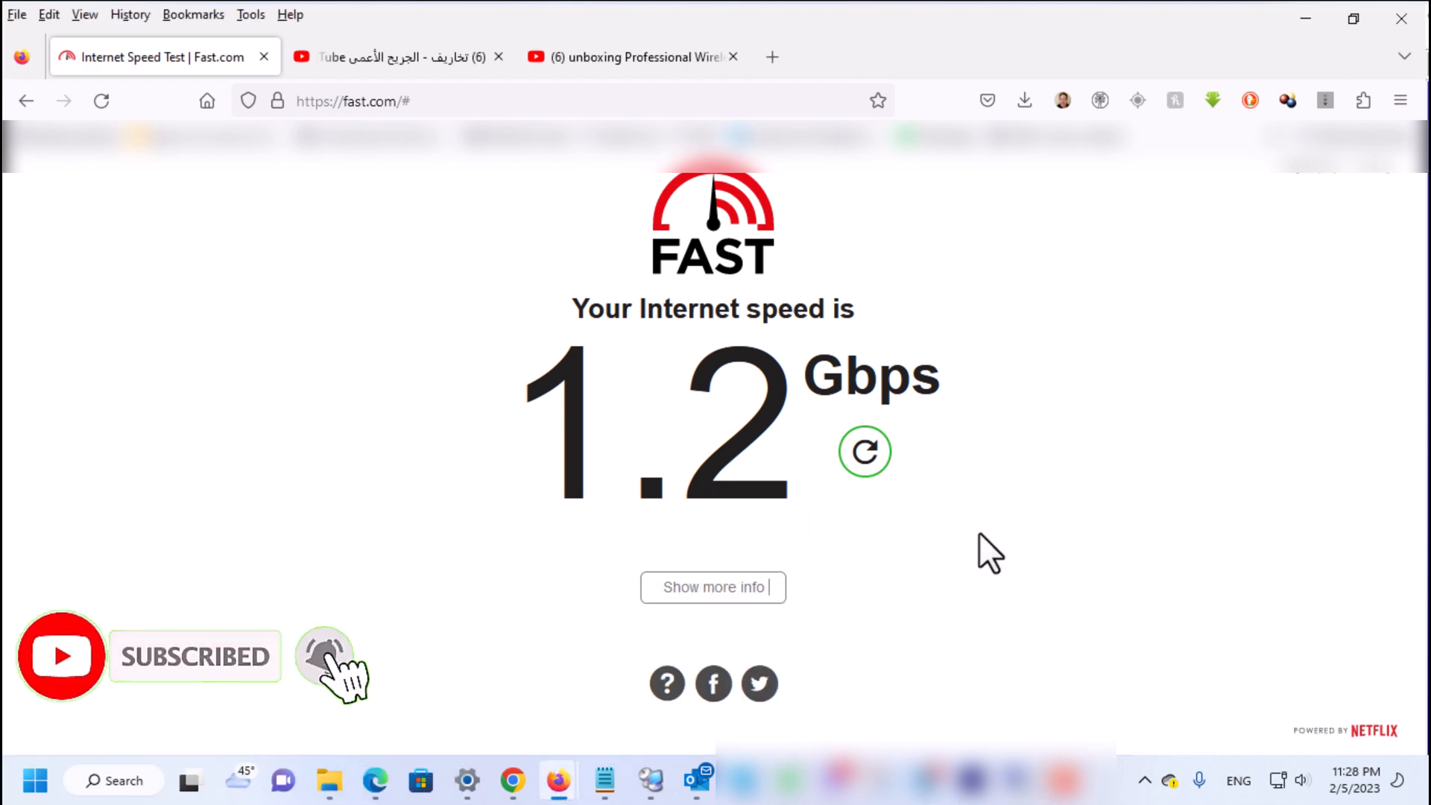
Switch from the Fast.com speed test to the wireless microphone unboxing video tab
left_click(629, 56)
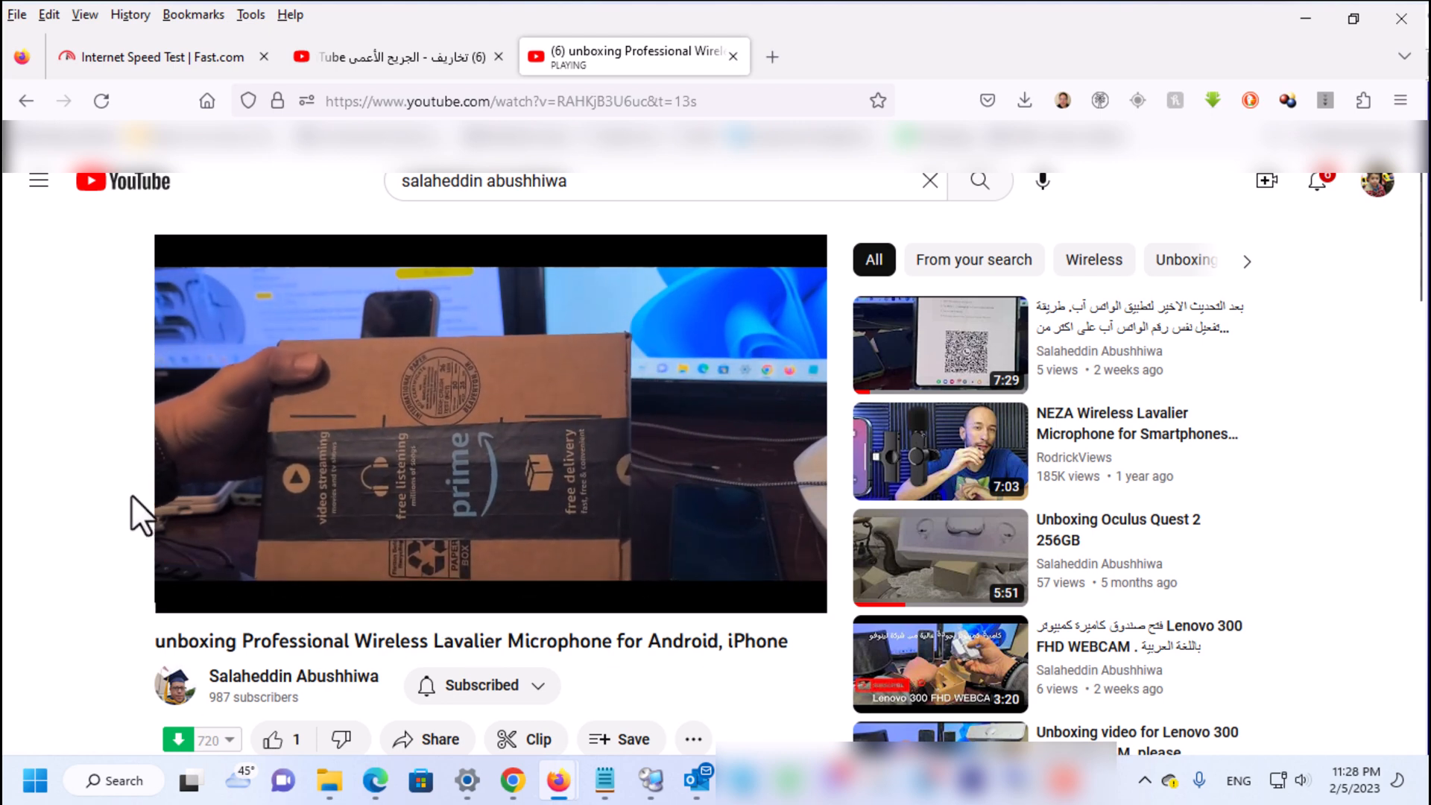
mouse_move(182, 507)
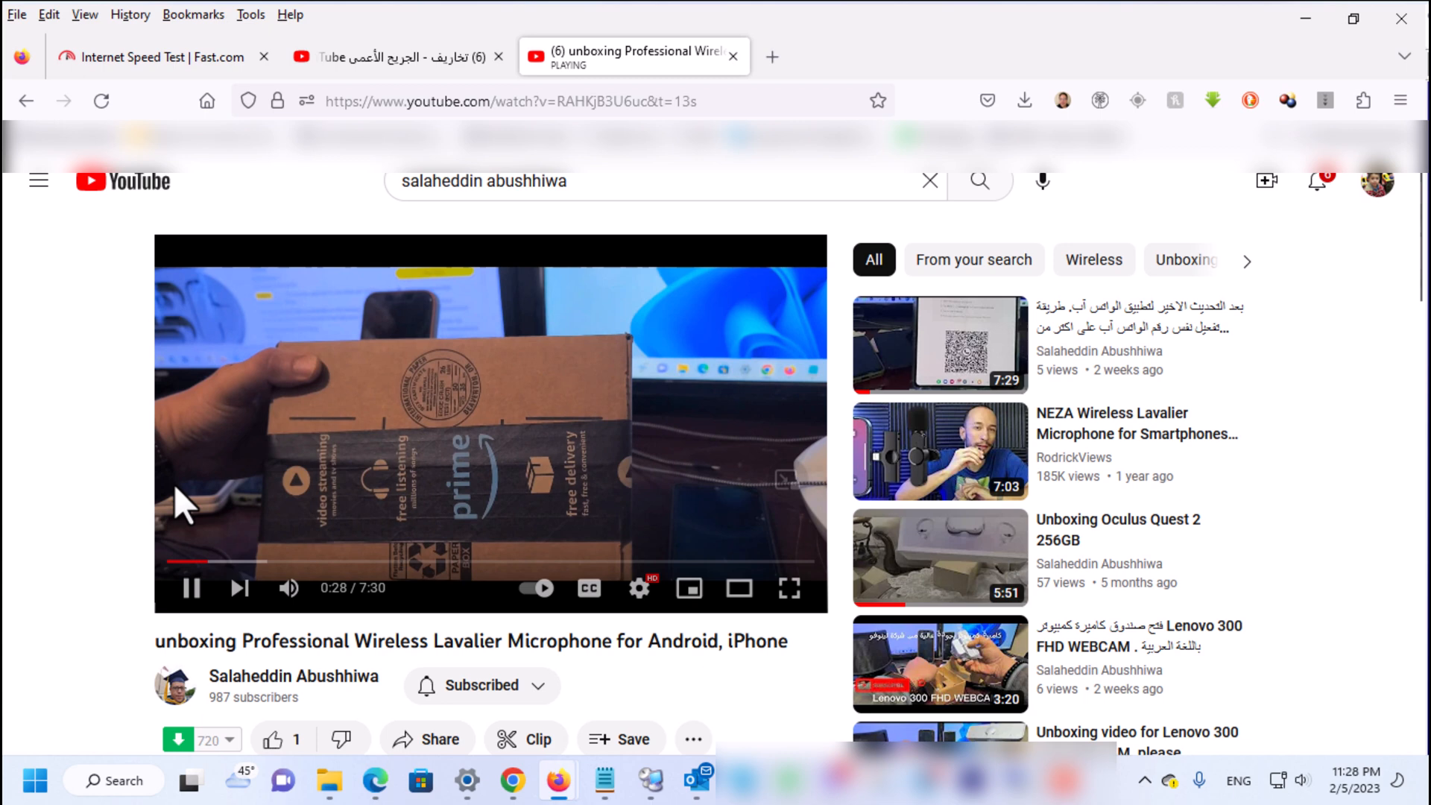
mouse_move(149, 506)
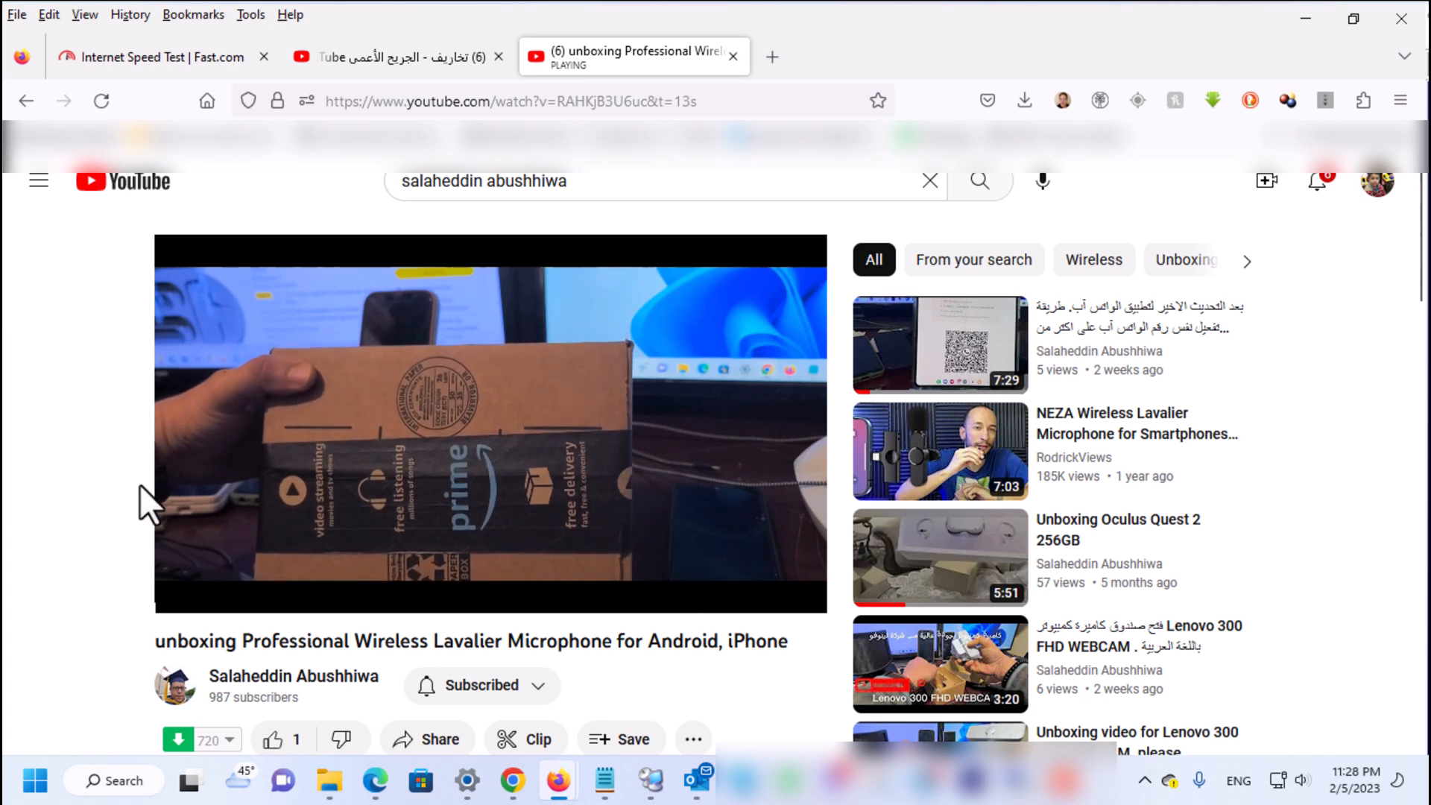
mouse_move(178, 497)
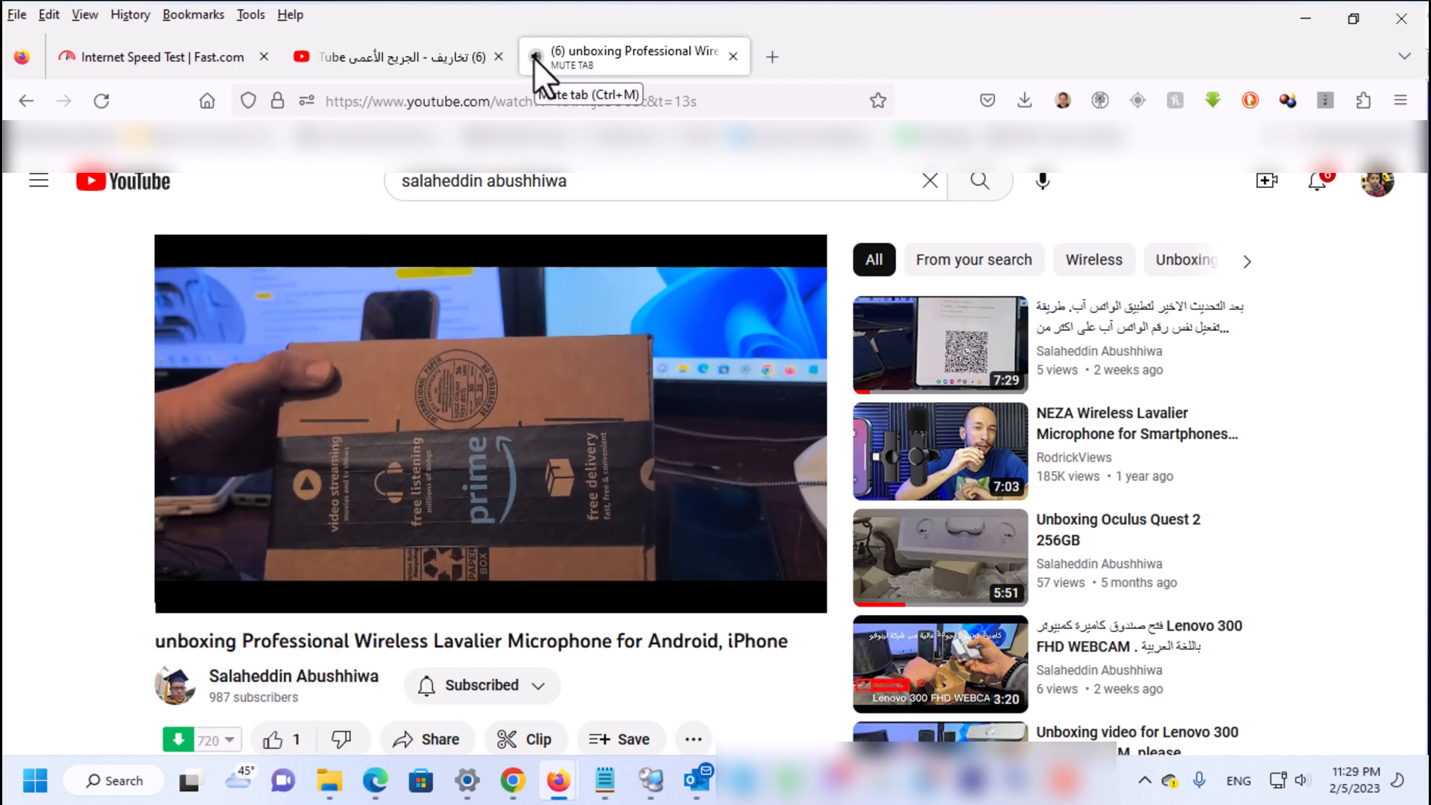
Mute and unmute the unboxing video's tab, then bring up Windows sound options from the taskbar
right_click(634, 57)
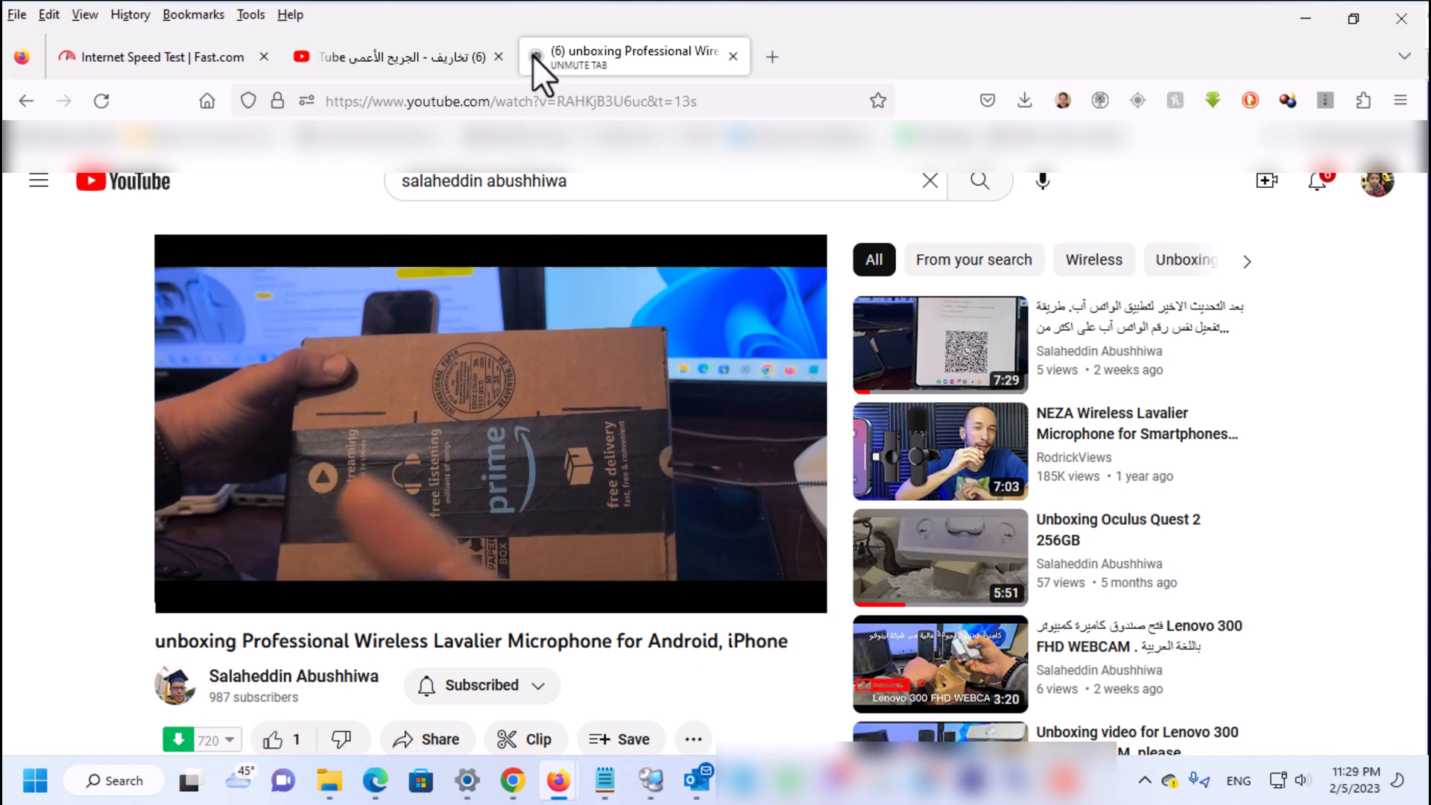
right_click(630, 57)
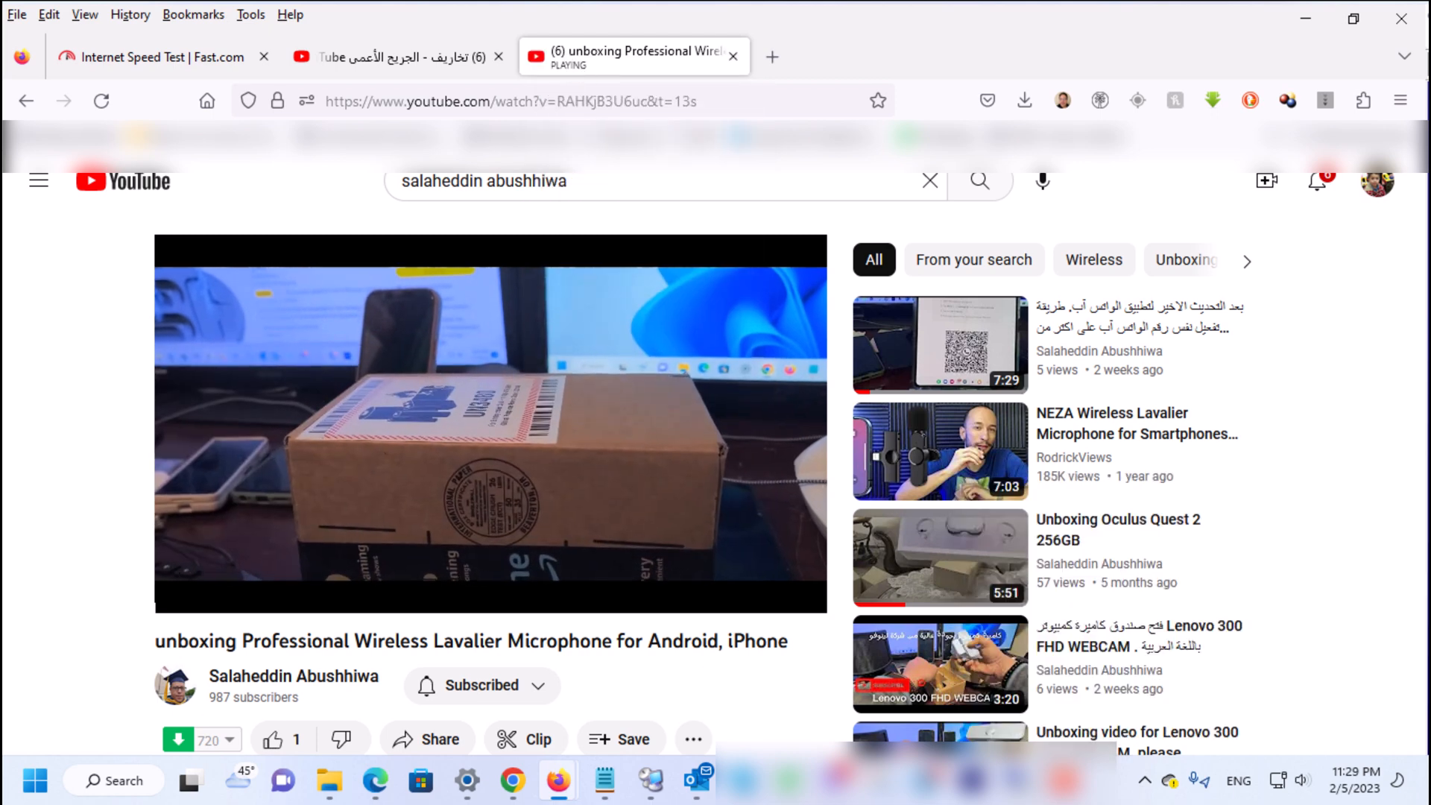
mouse_move(436, 413)
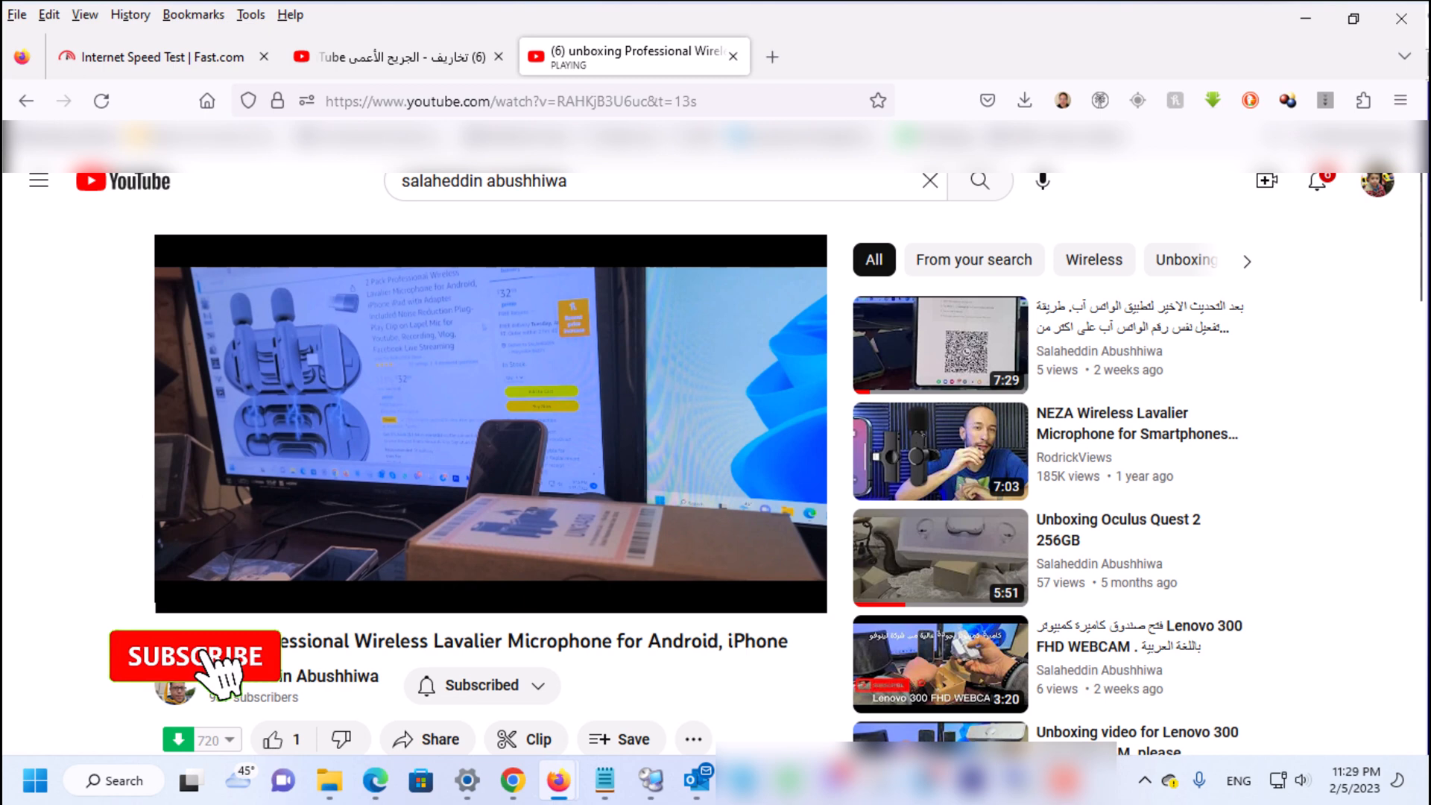
left_click(194, 658)
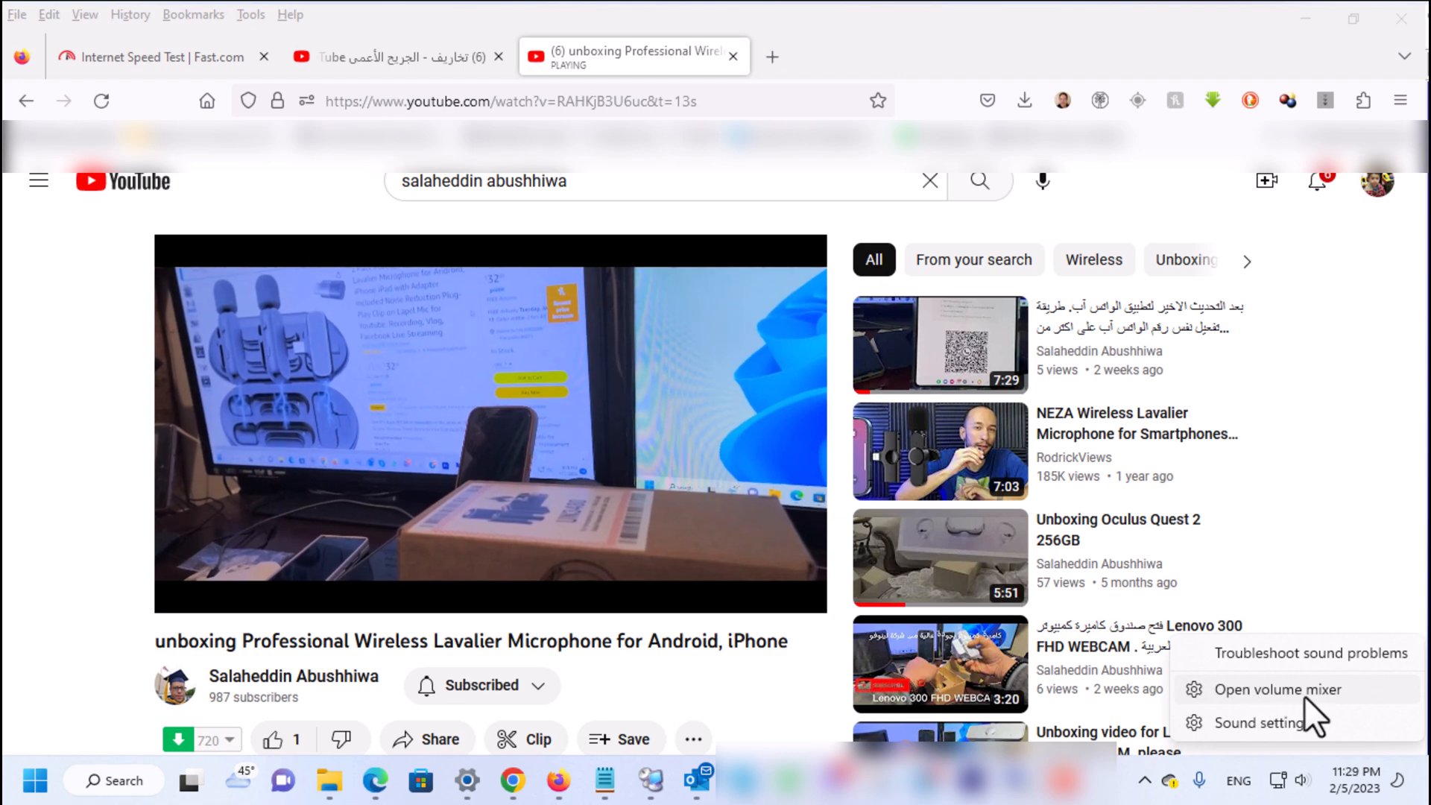
Open the Windows volume mixer and scroll down to the muted Mozilla Firefox entries
left_click(1275, 689)
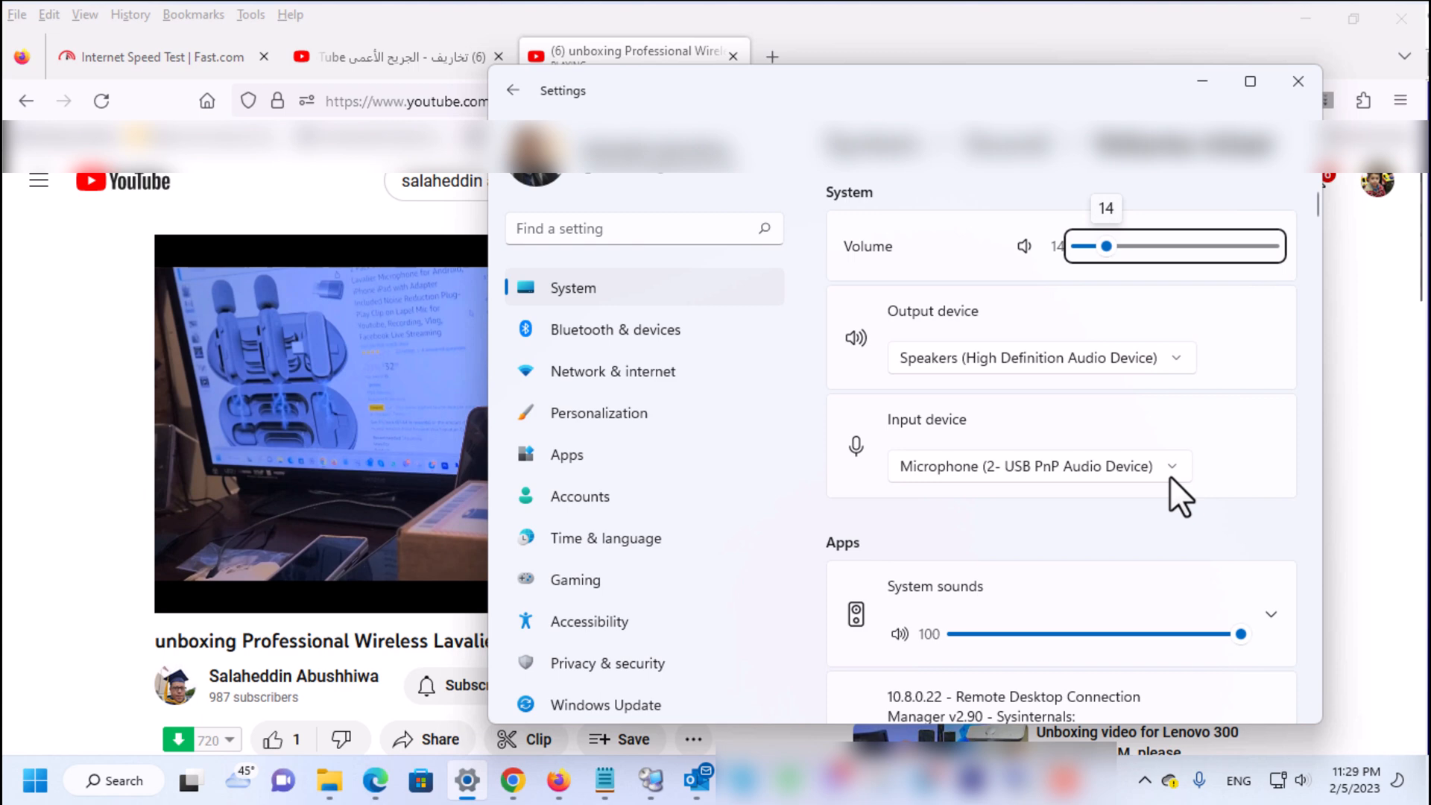
scroll("down", 3)
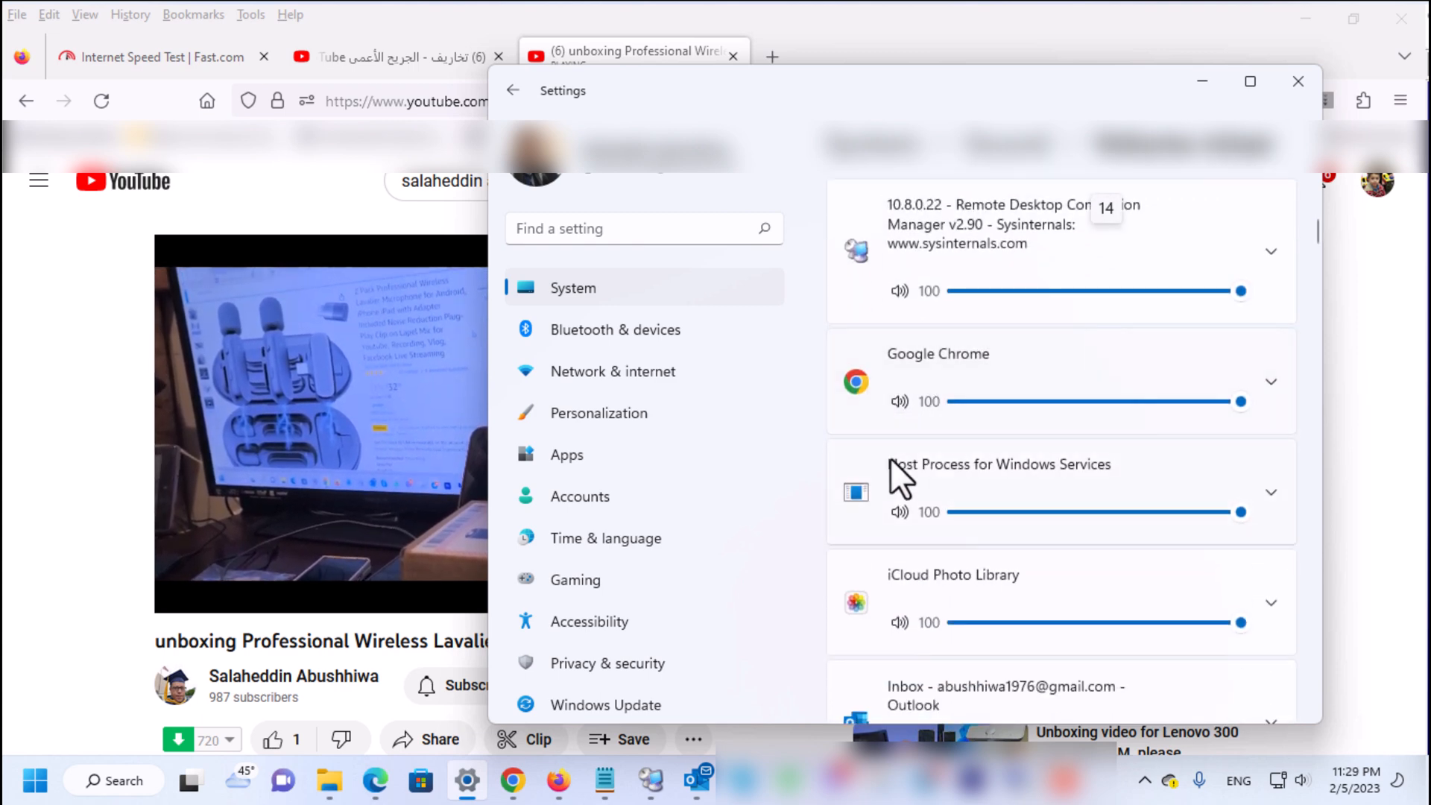
scroll("down", 3)
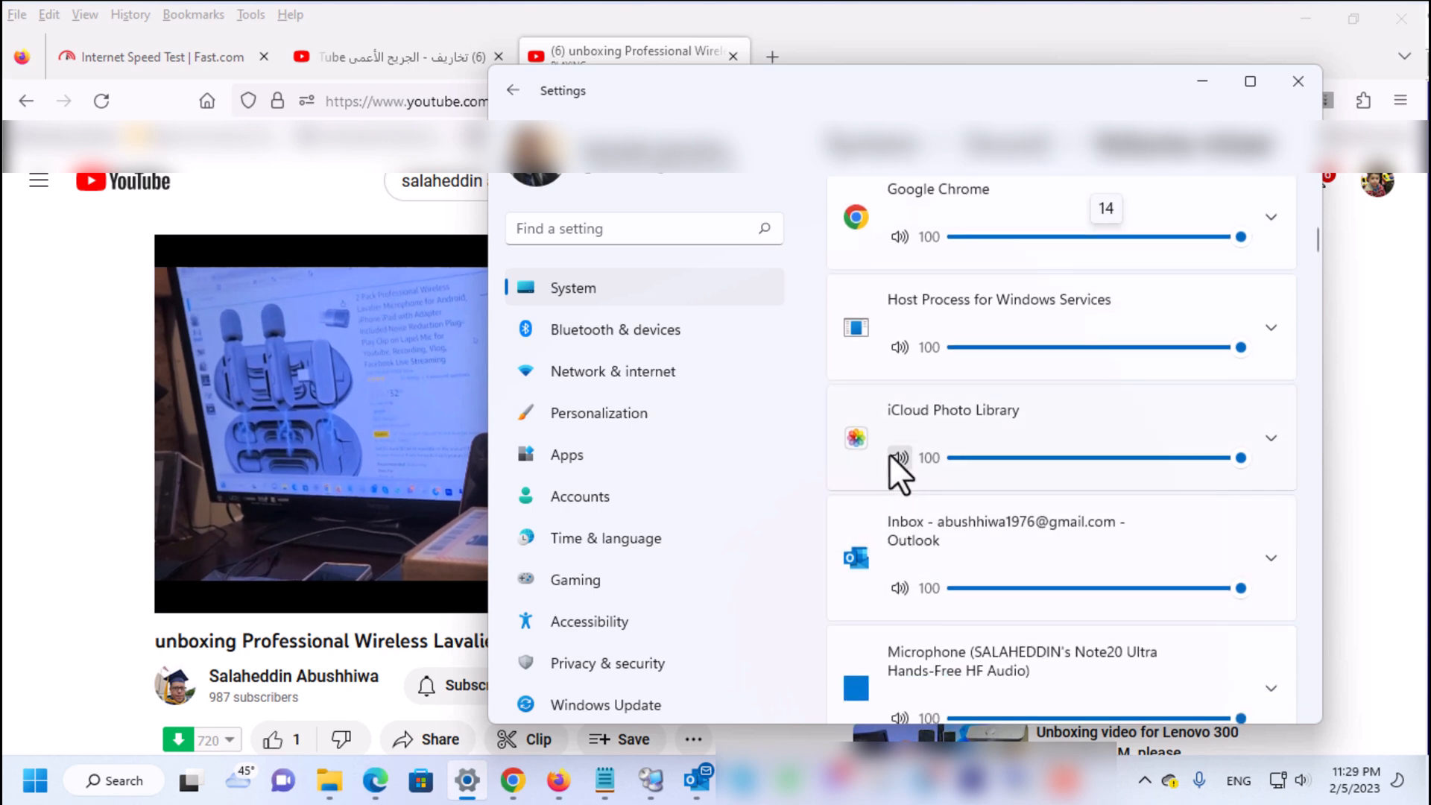
scroll("down", 3)
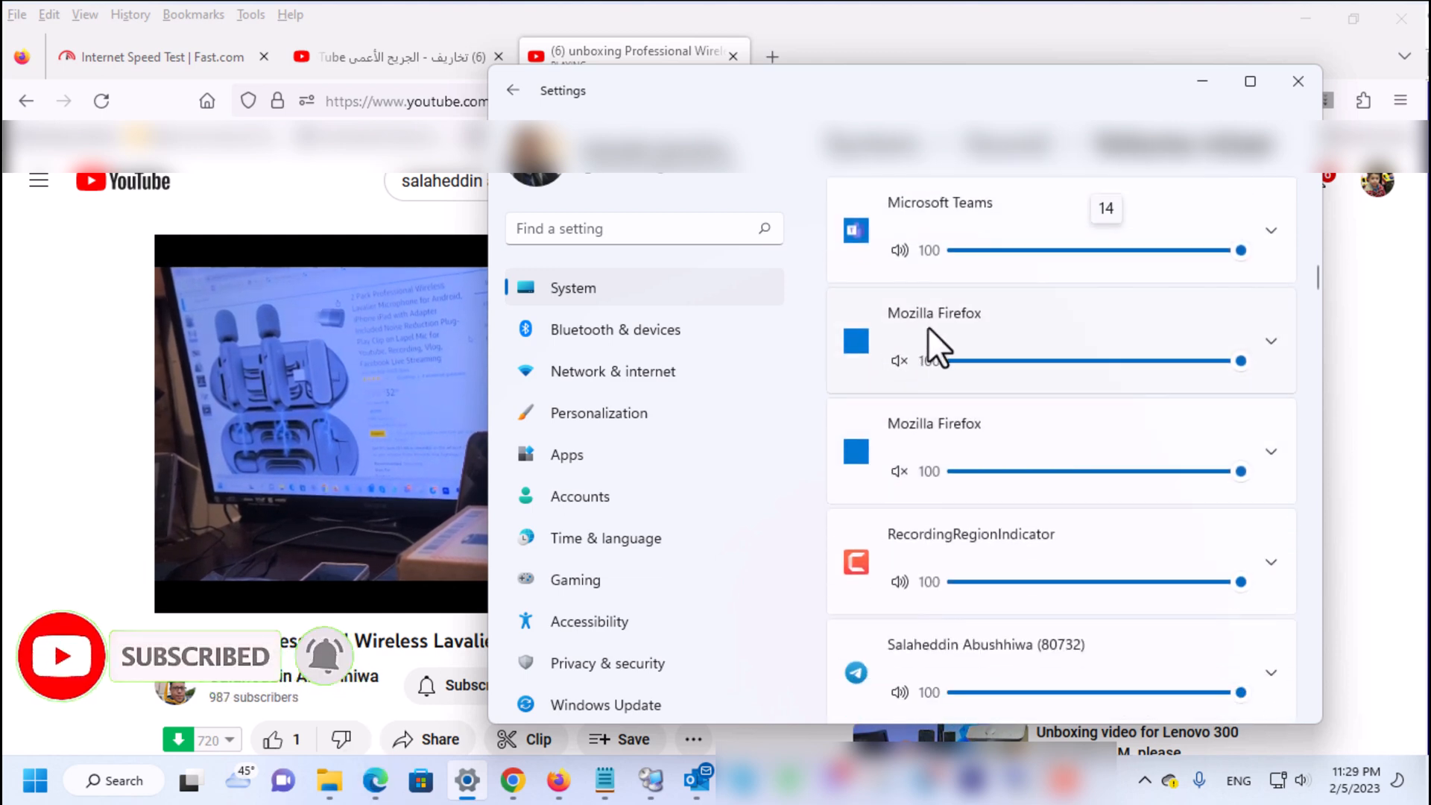
mouse_move(898, 361)
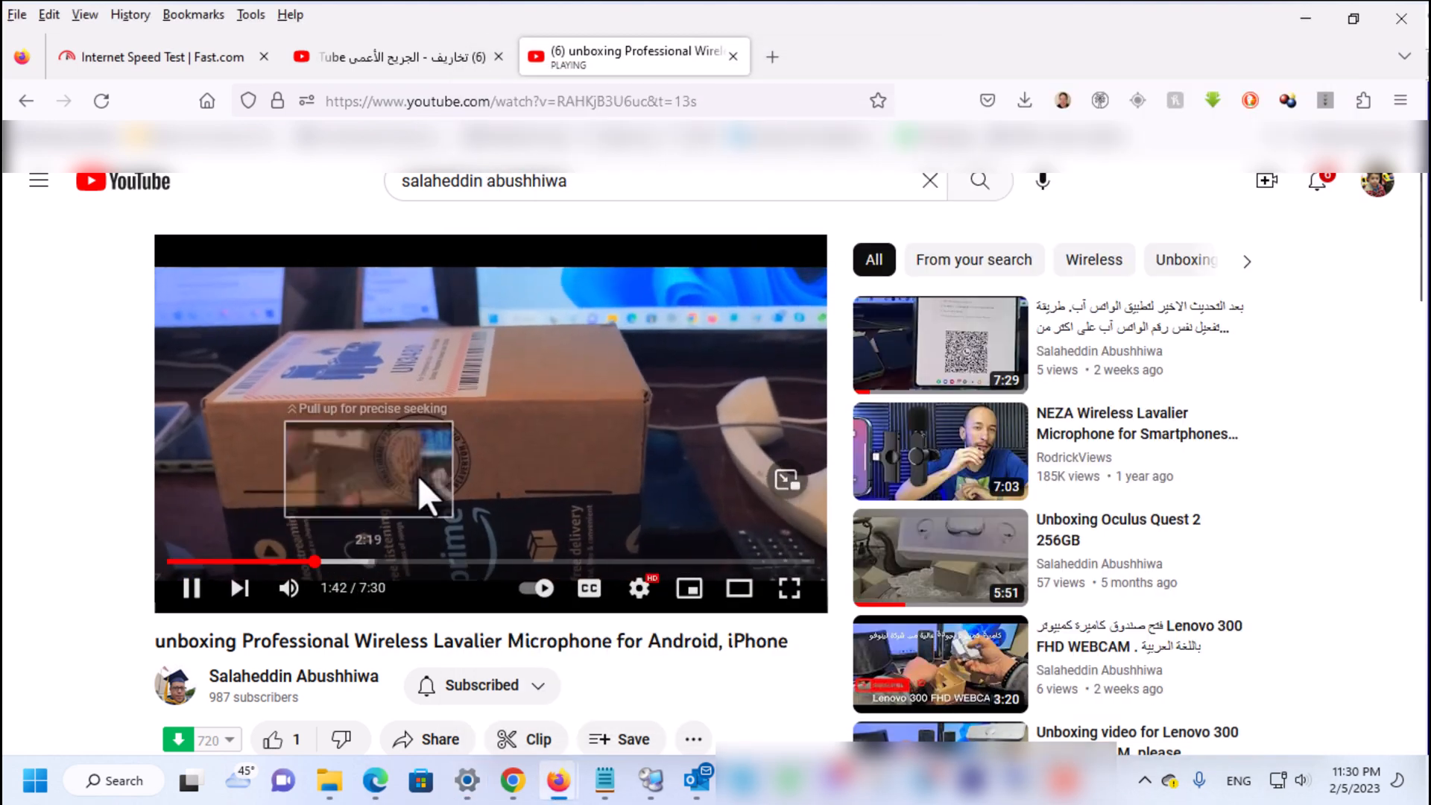
Pause the microphone video, play the intro video, then open the TECNO router unboxing
left_click(192, 588)
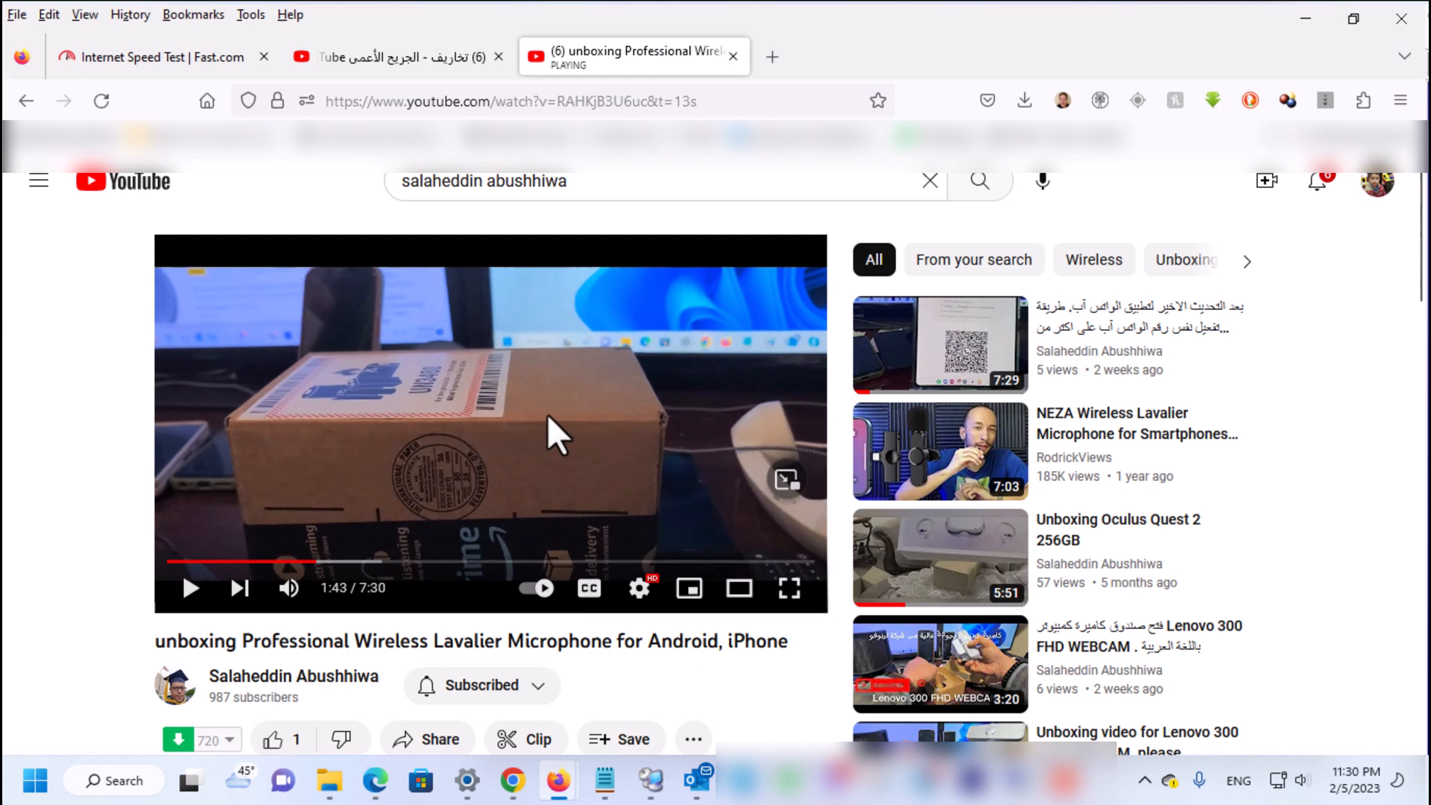
left_click(979, 180)
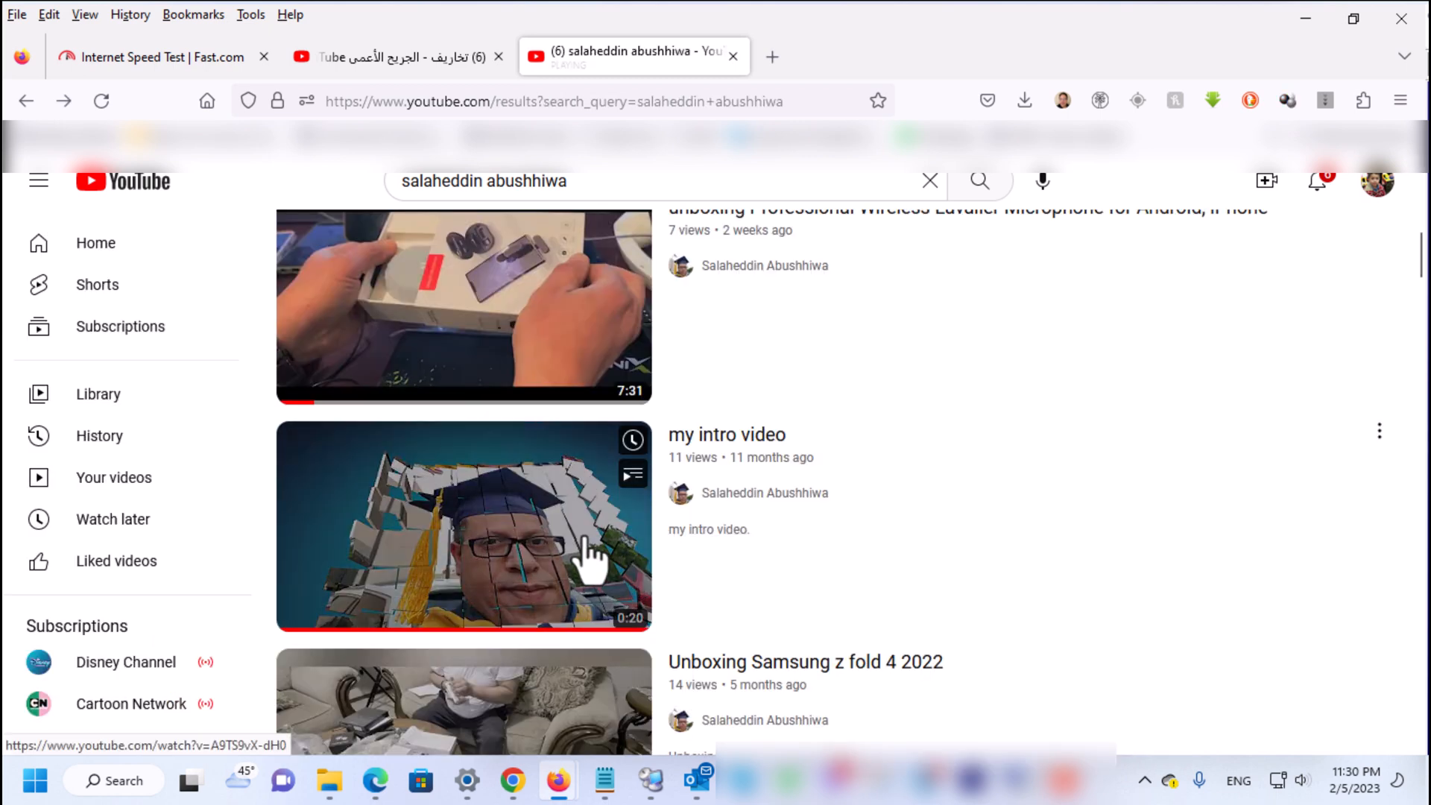
left_click(463, 524)
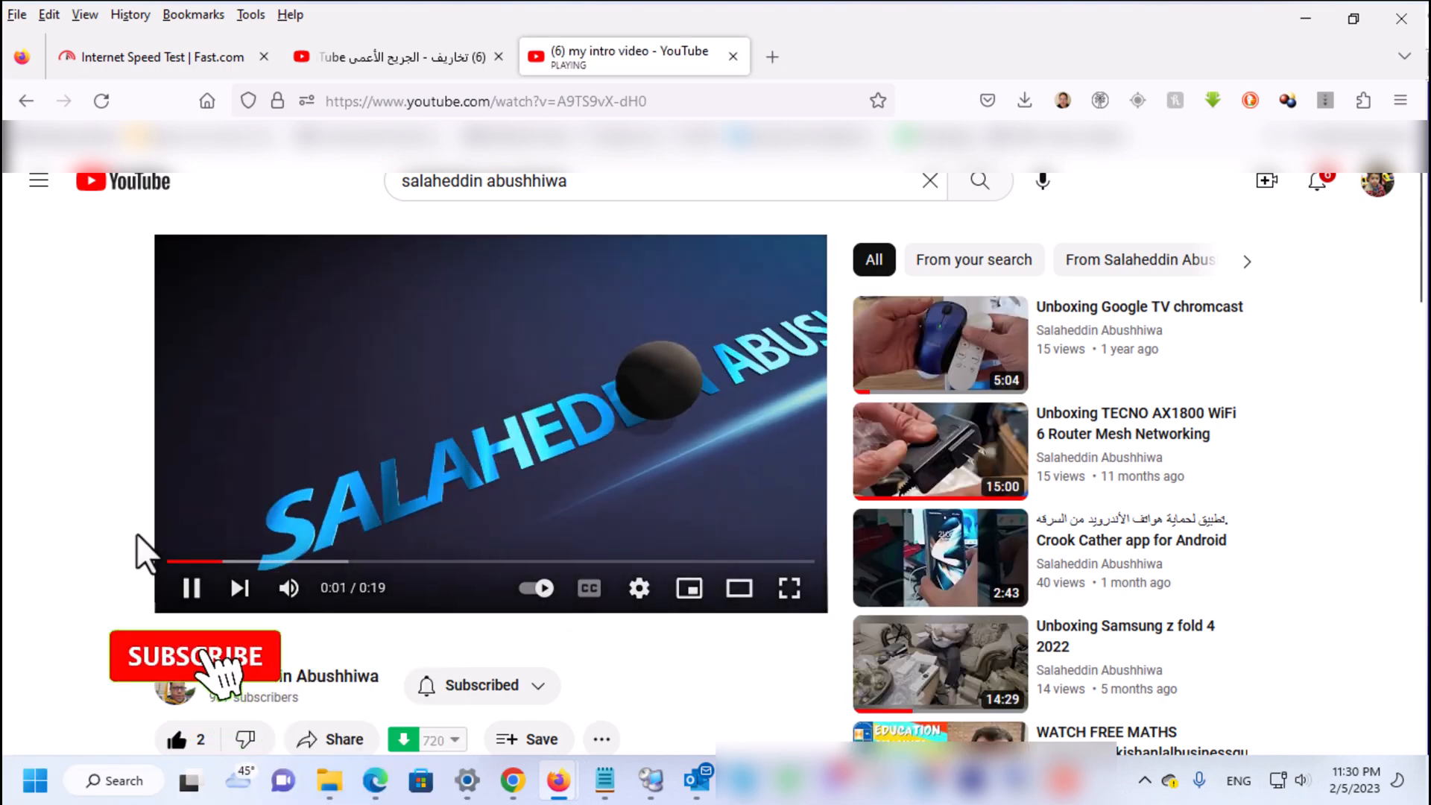
left_click(195, 655)
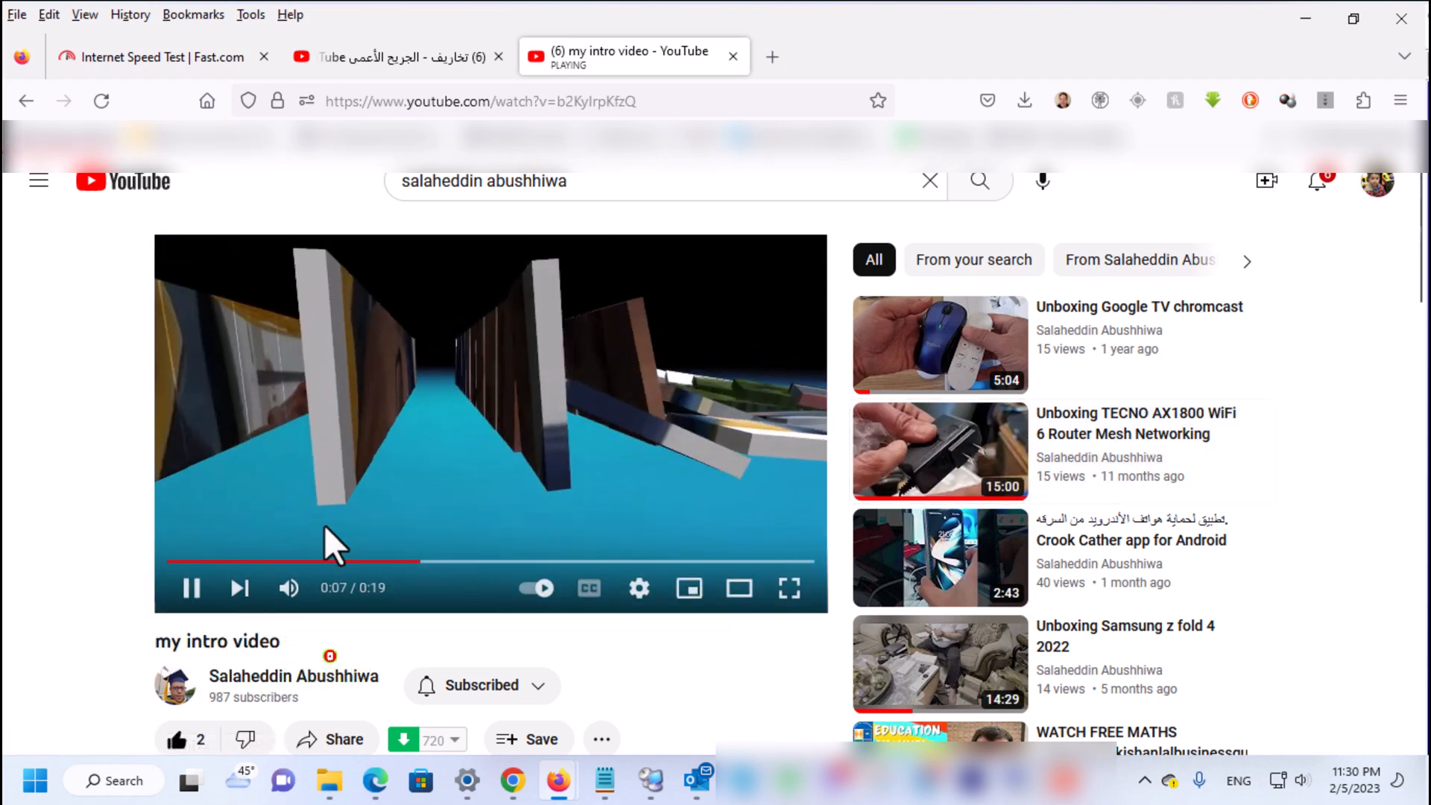
left_click(938, 451)
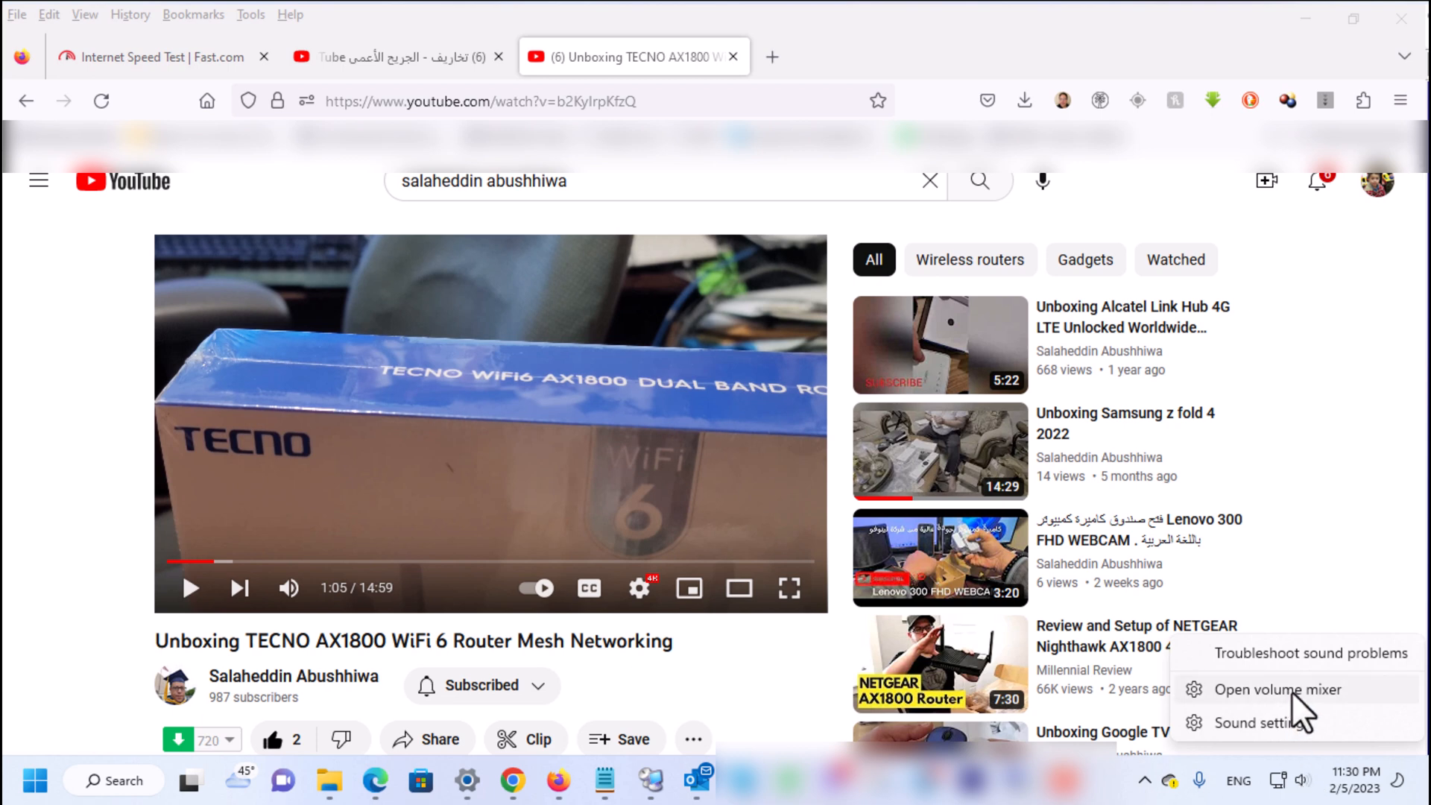
Scroll the volume mixer past Mozilla Firefox at 100 to the VLC entries at 0
left_click(1276, 689)
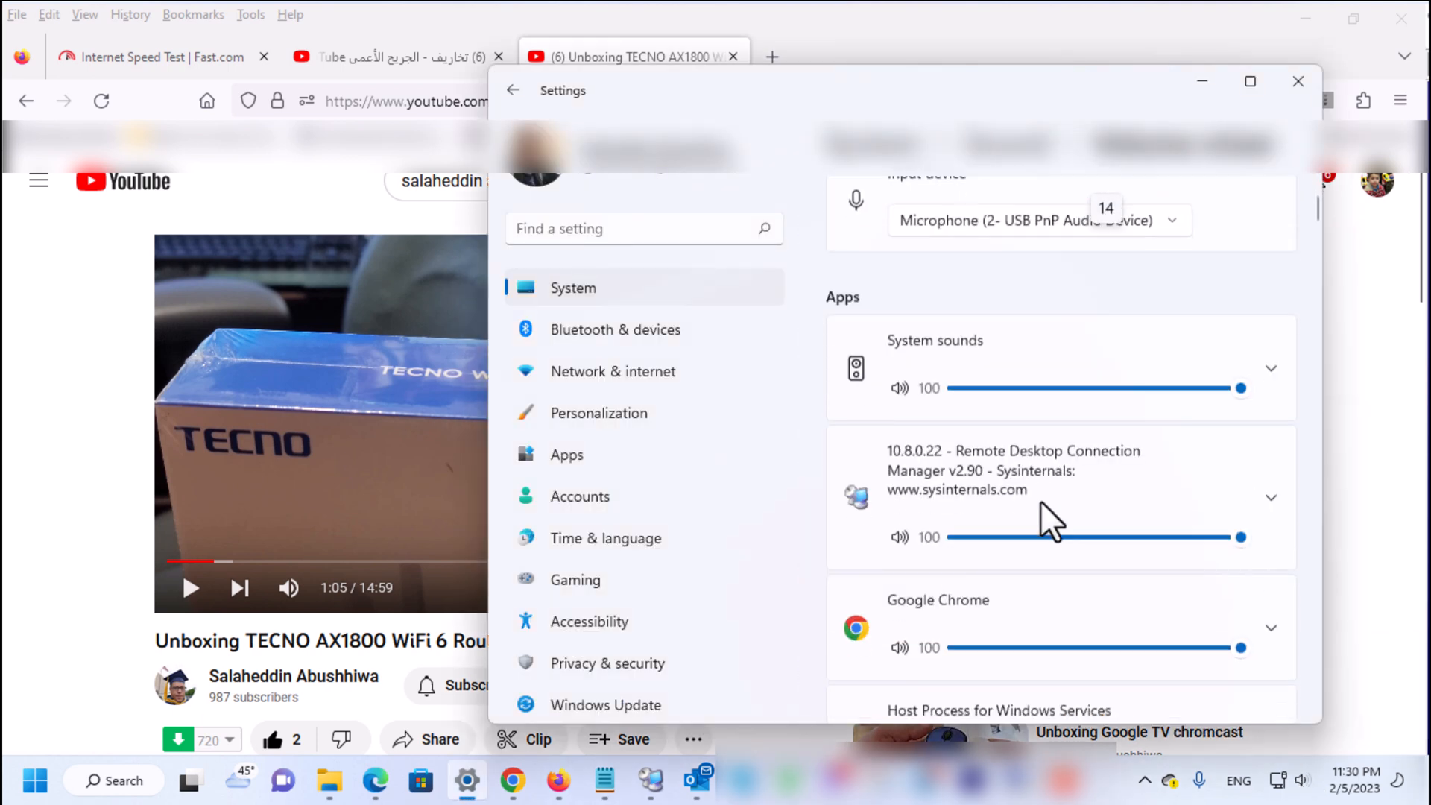
scroll("down", 3)
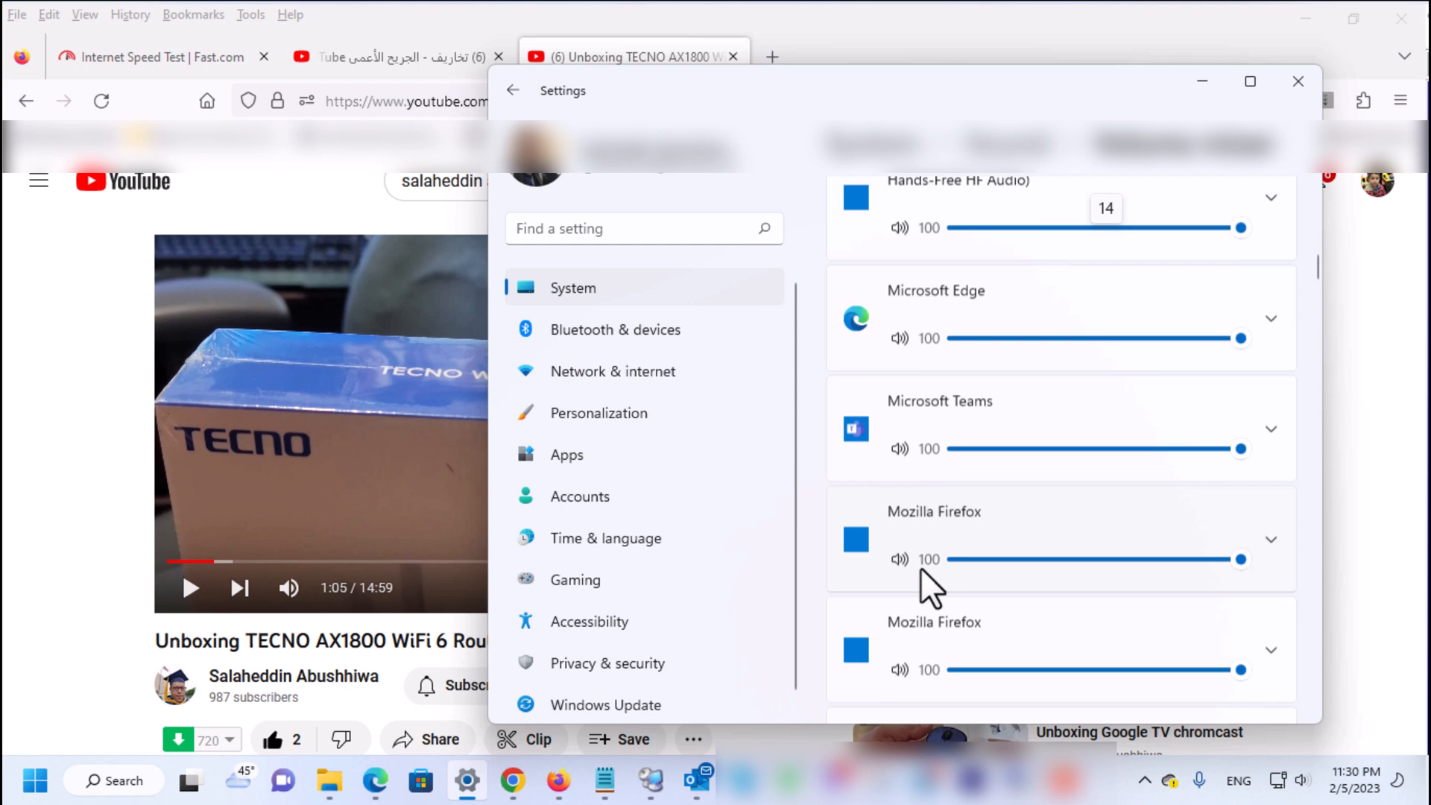
scroll("down", 3)
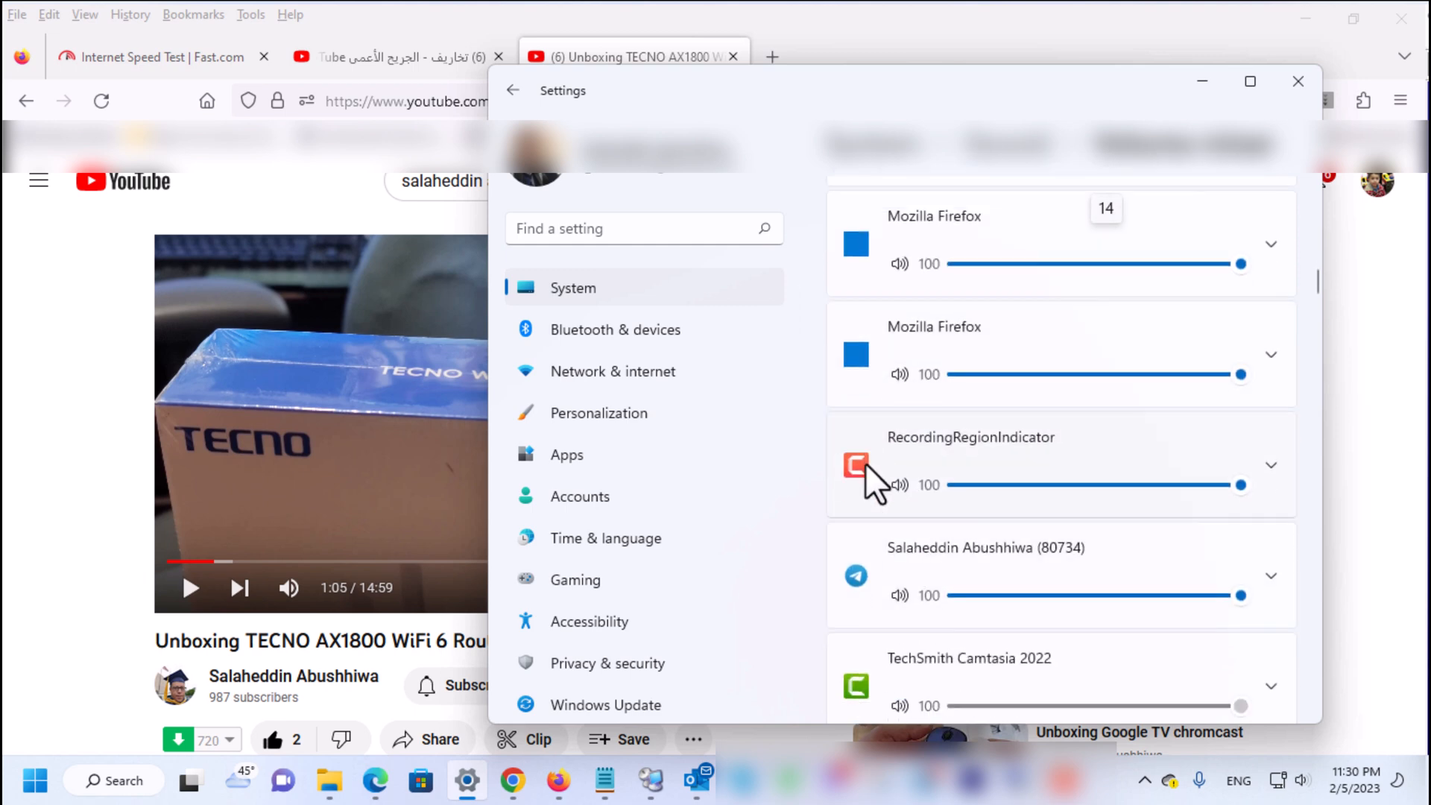
scroll("down", 3)
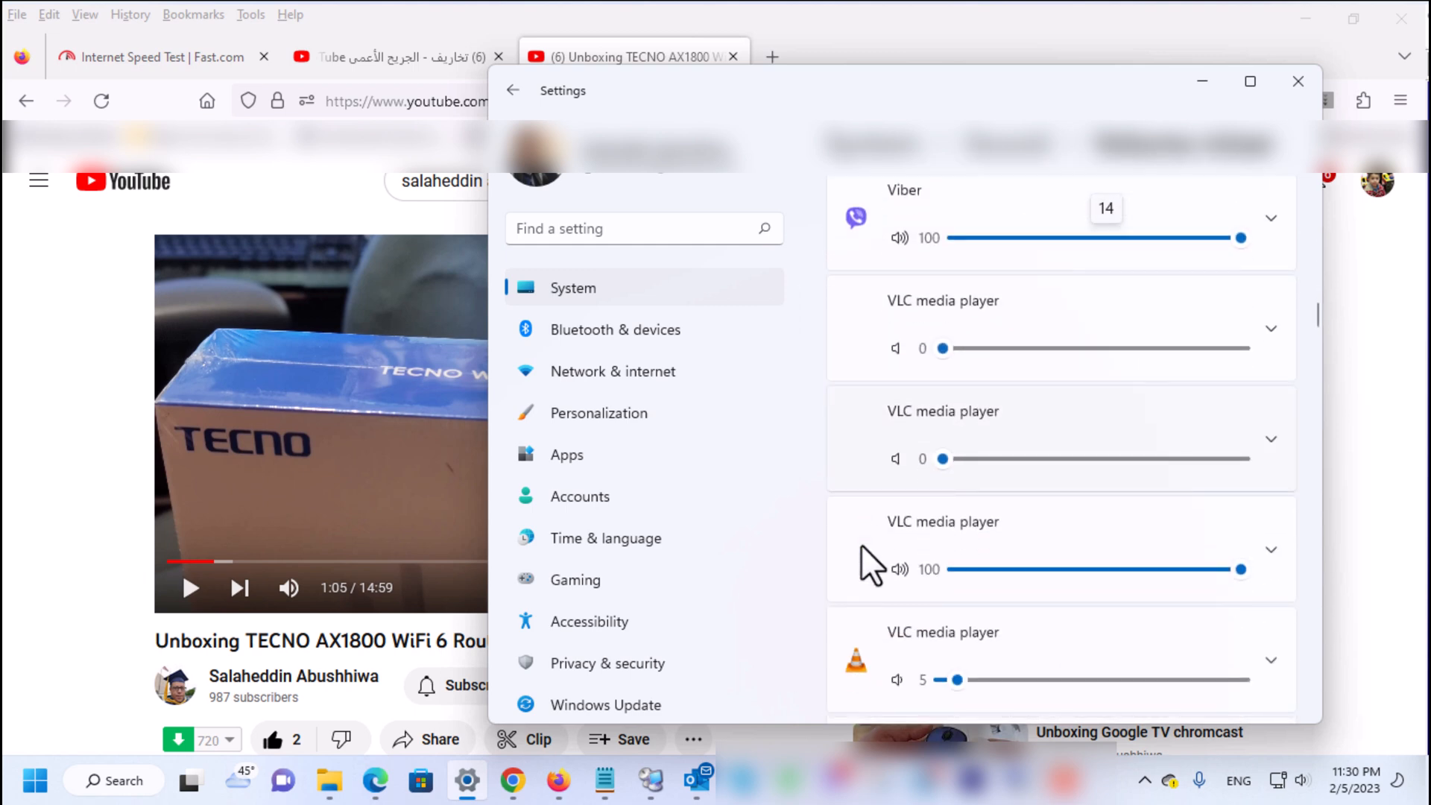
scroll("down", 3)
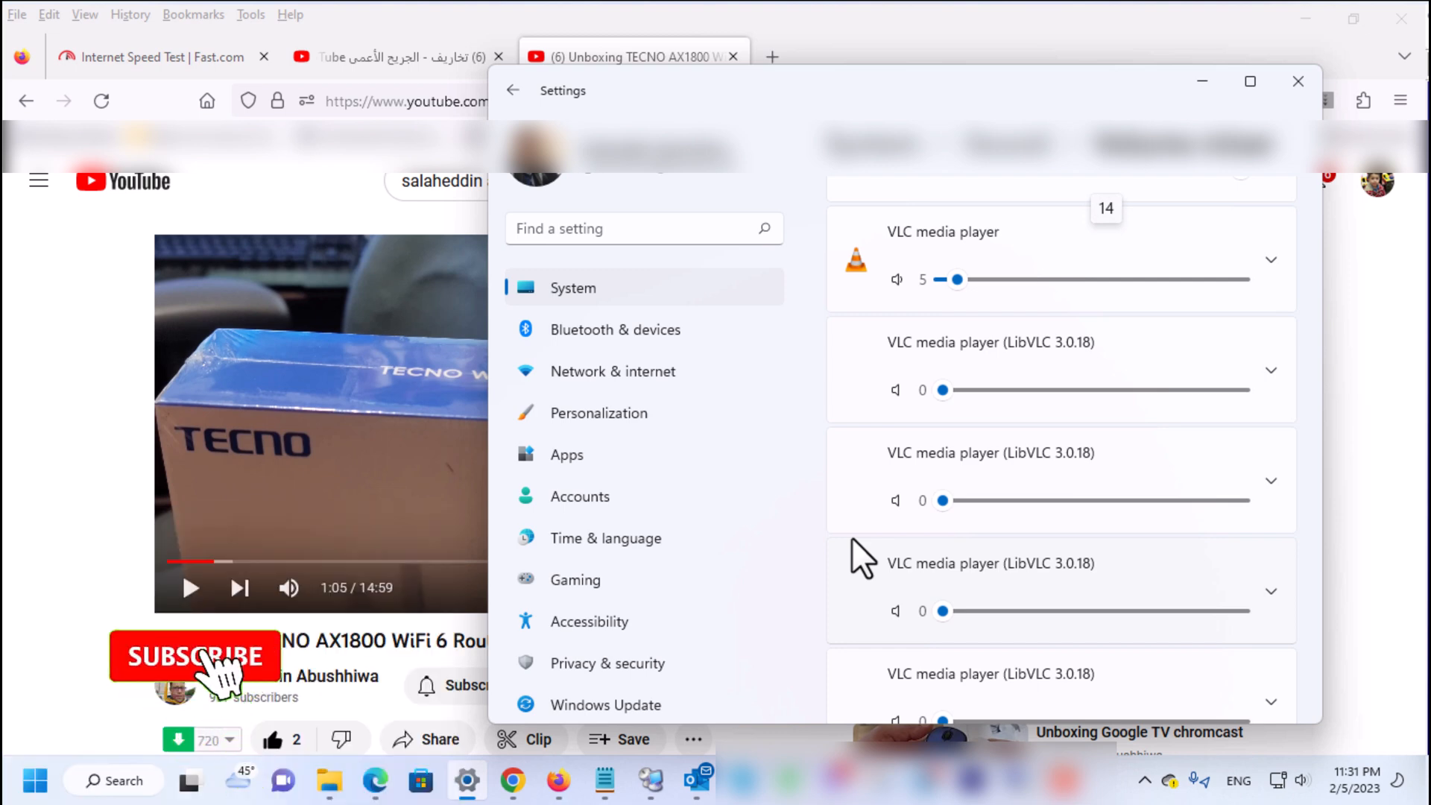
left_click(194, 657)
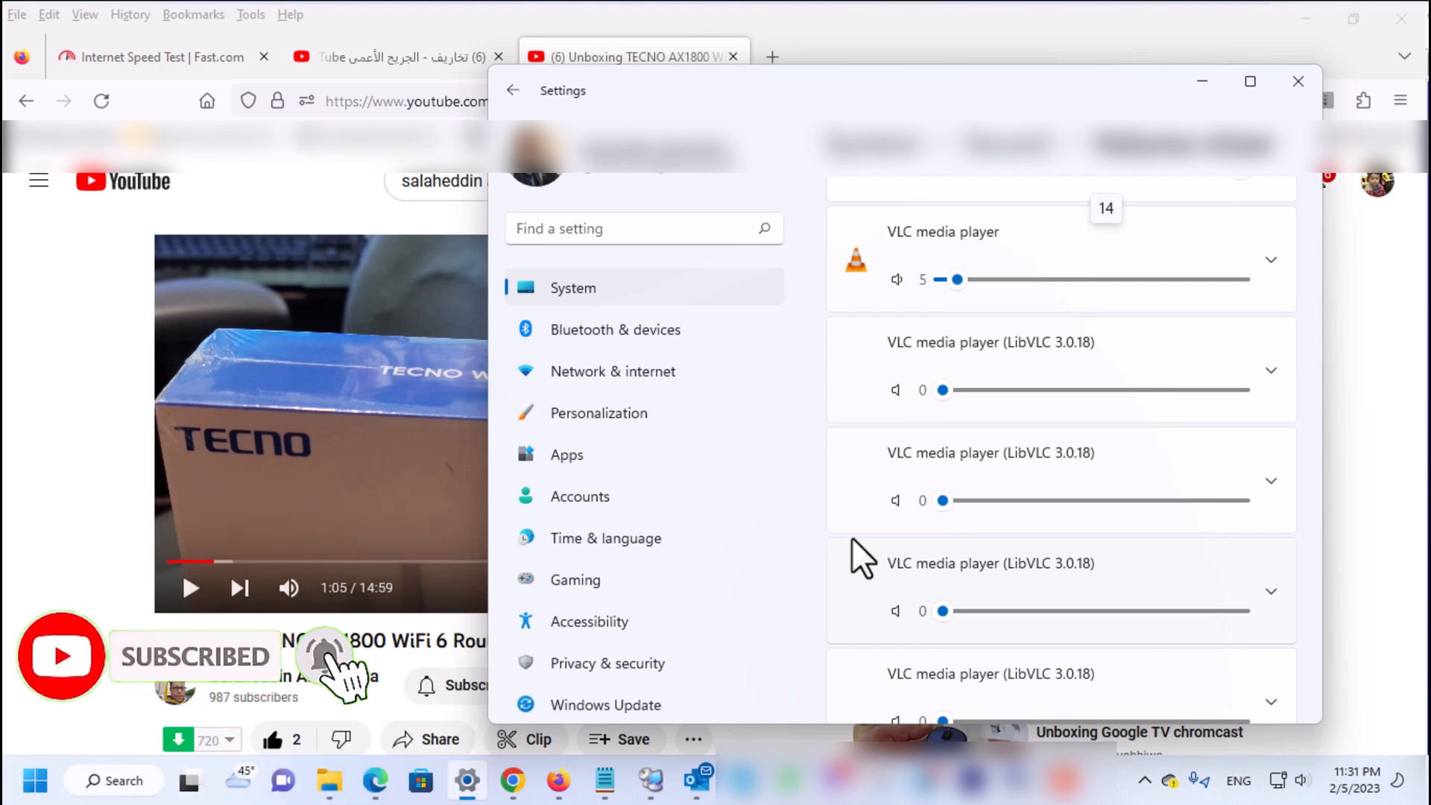